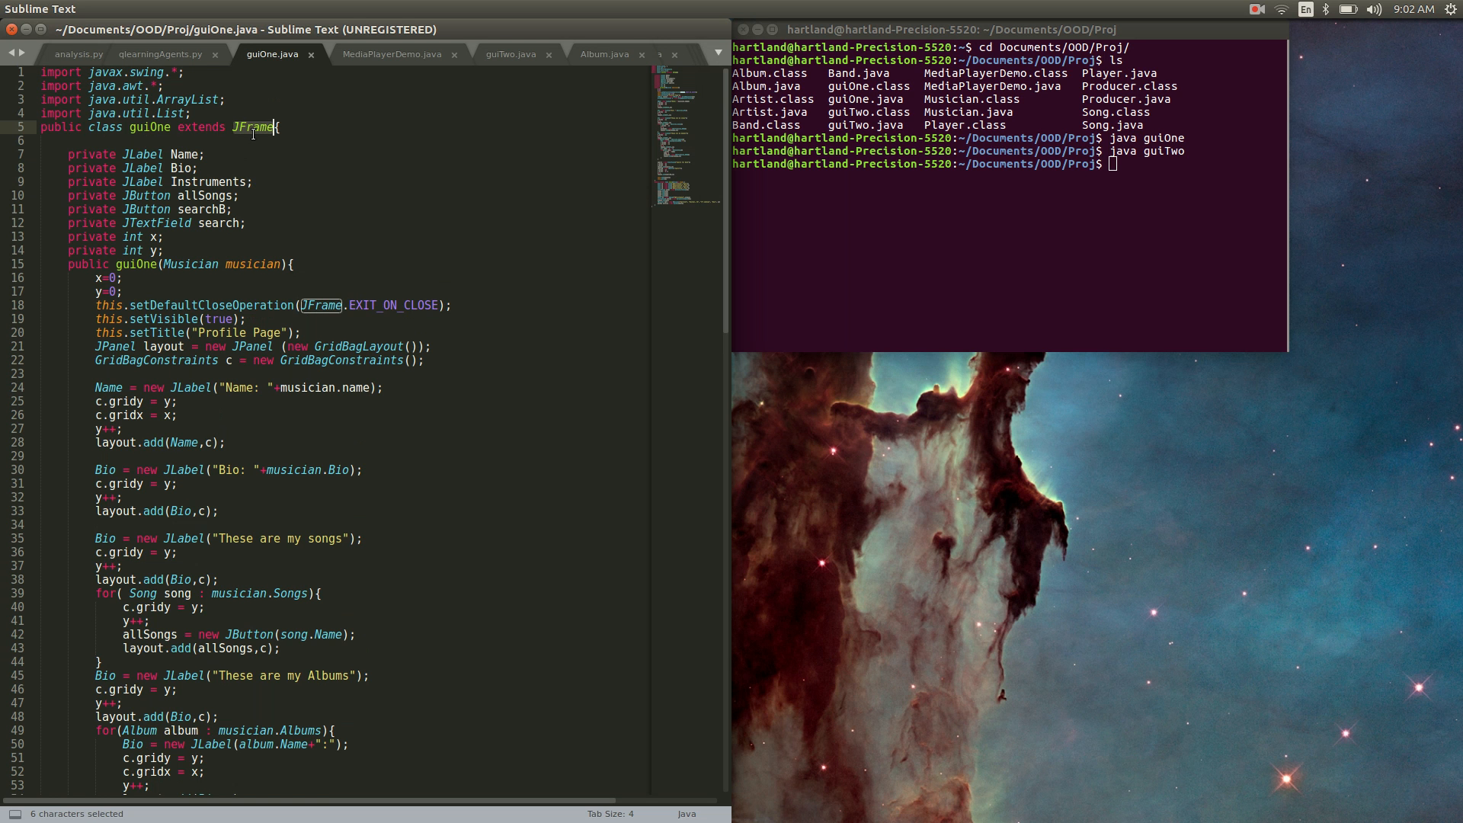
click(393, 53)
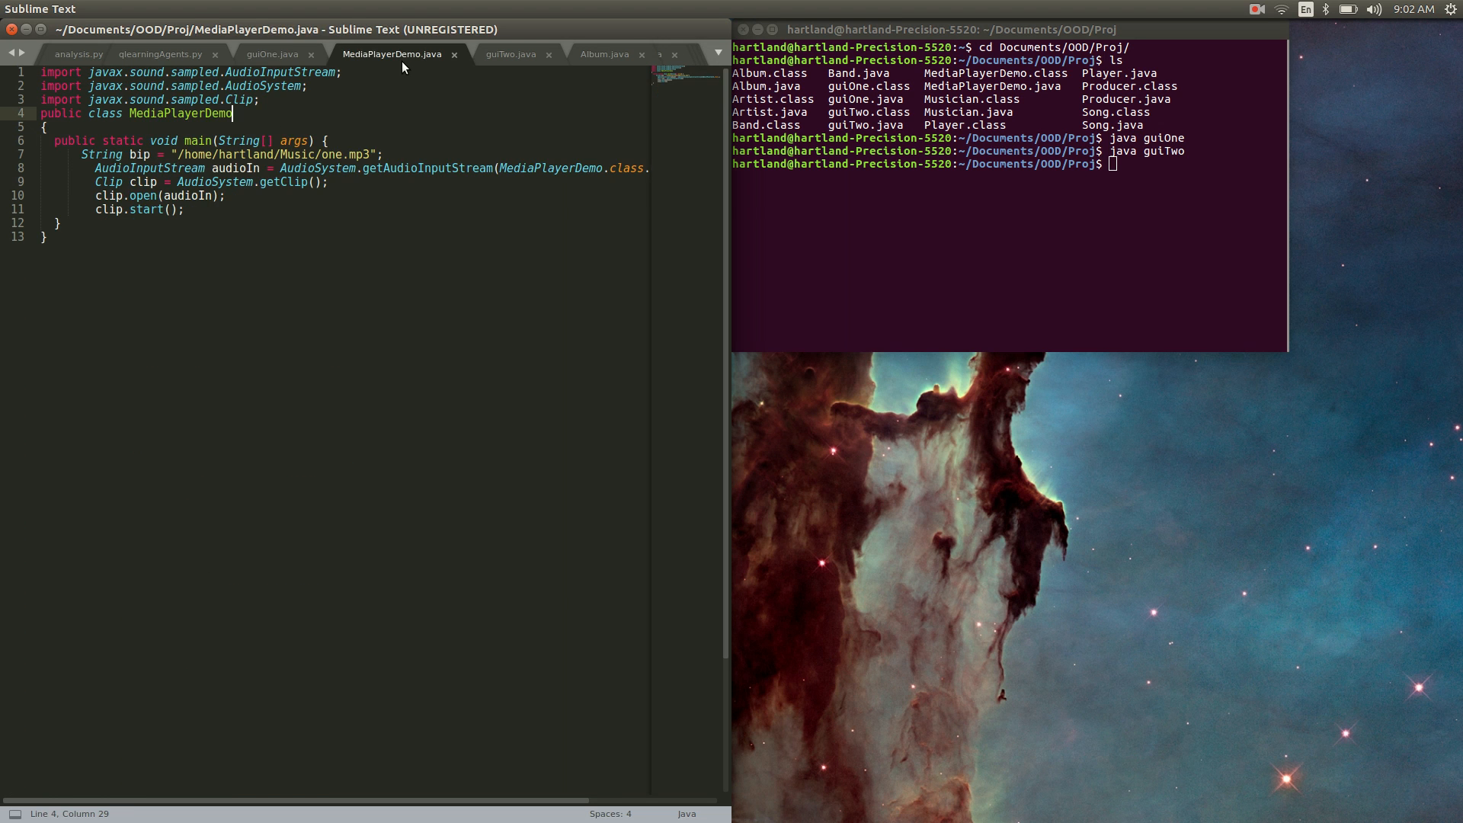
click(510, 54)
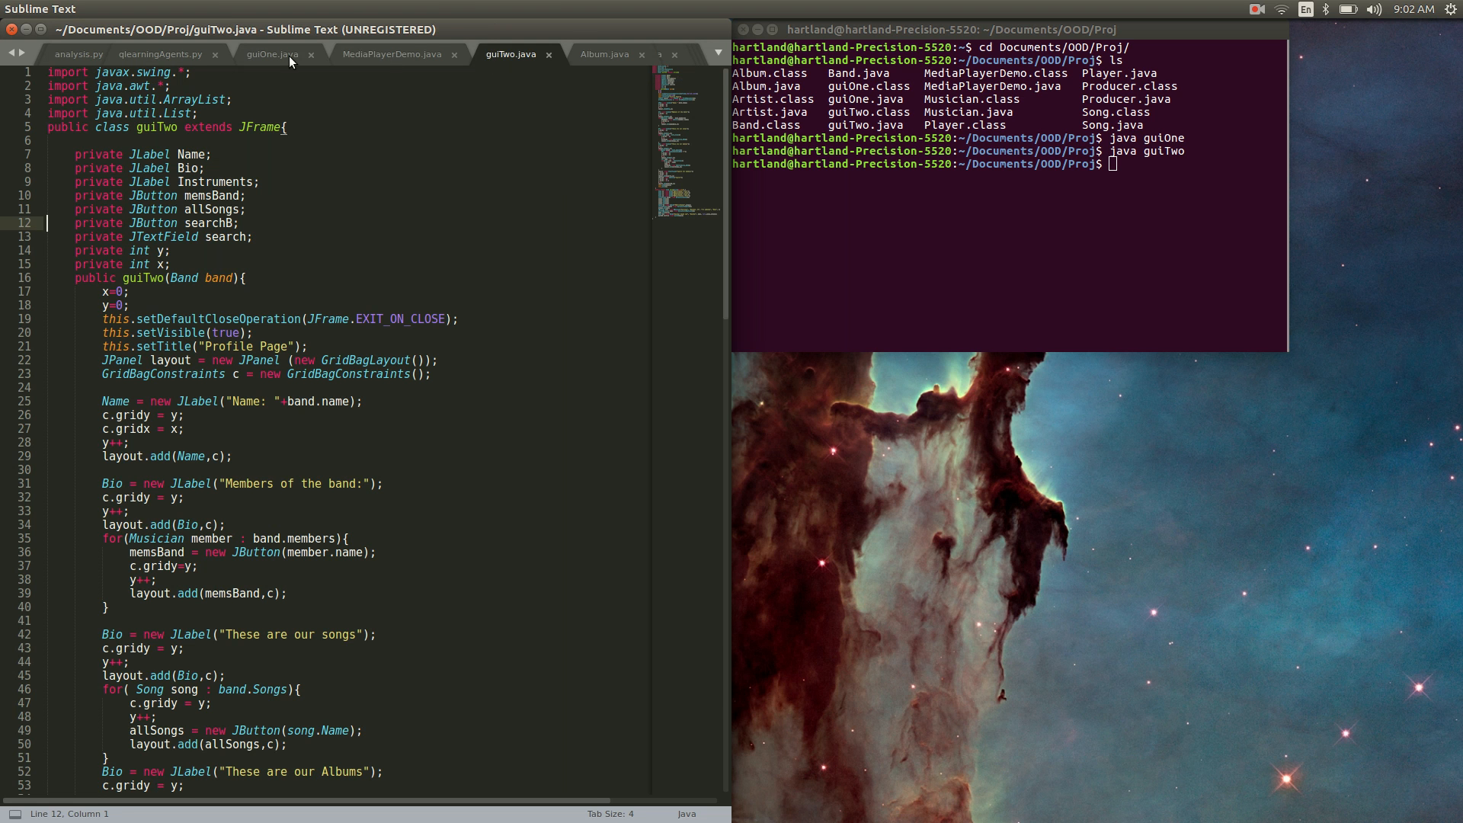
click(271, 53)
text(java guiOne)
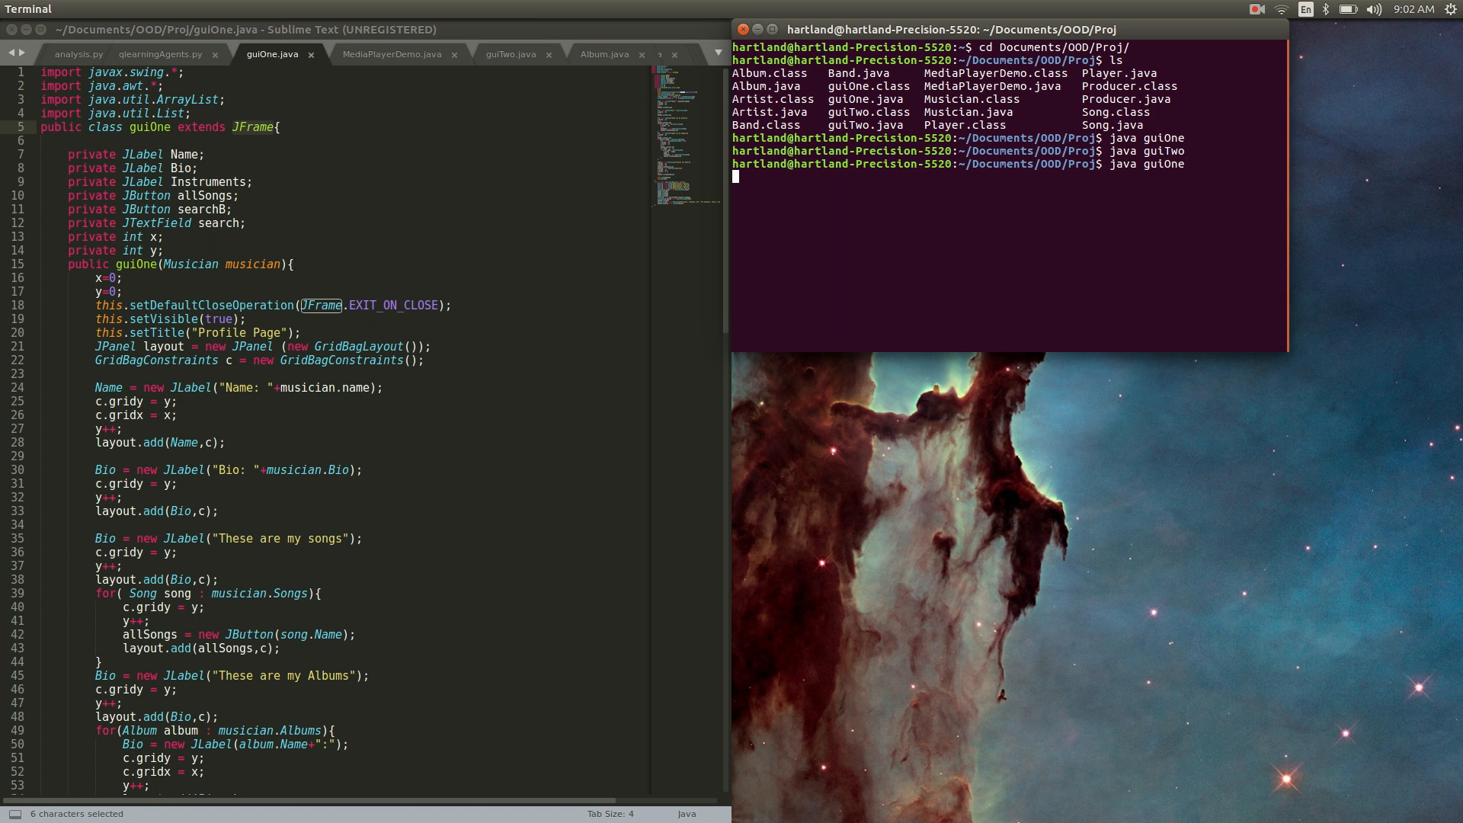
key(Return)
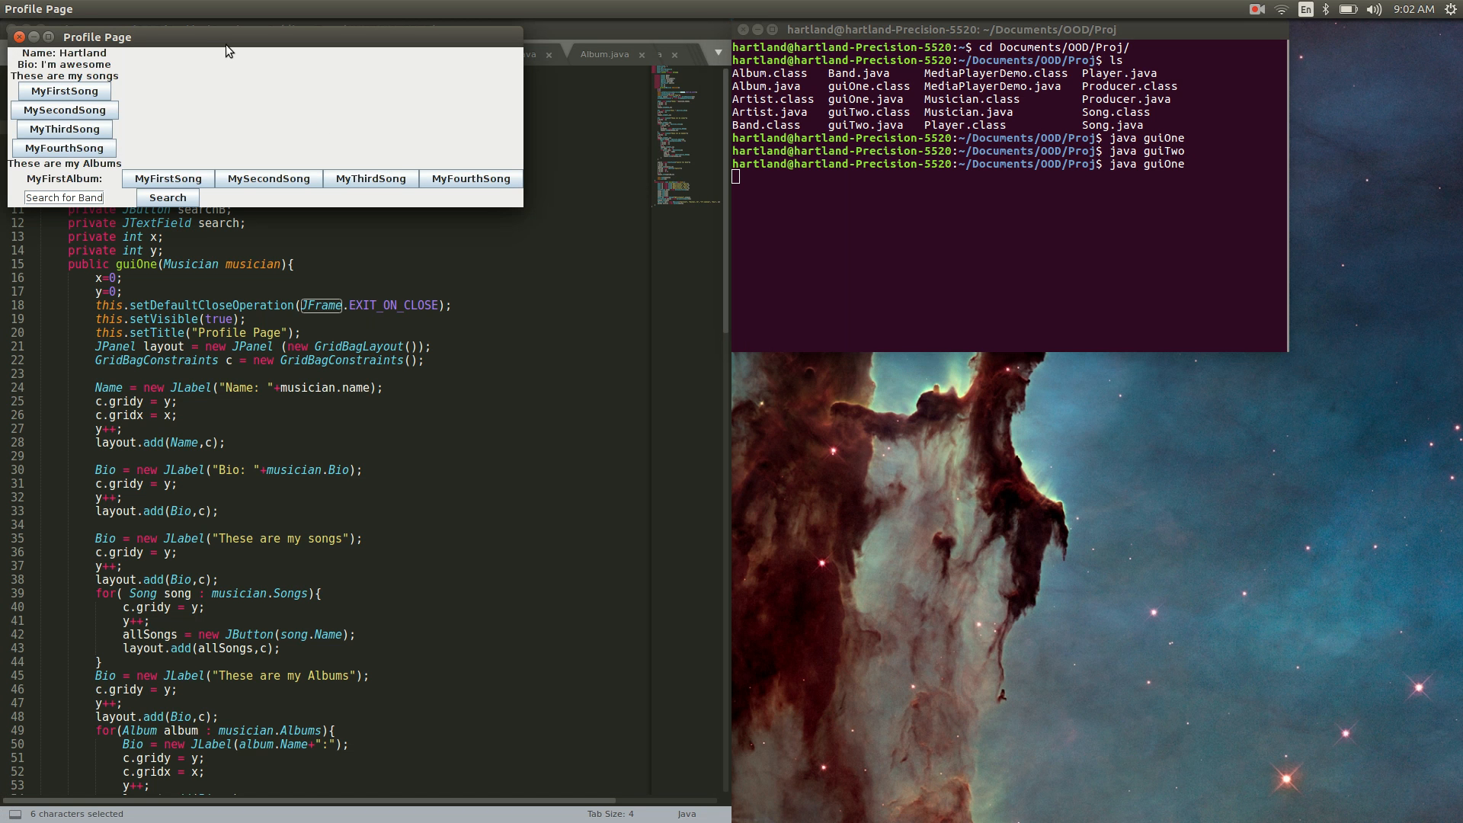
mouse_move(64, 109)
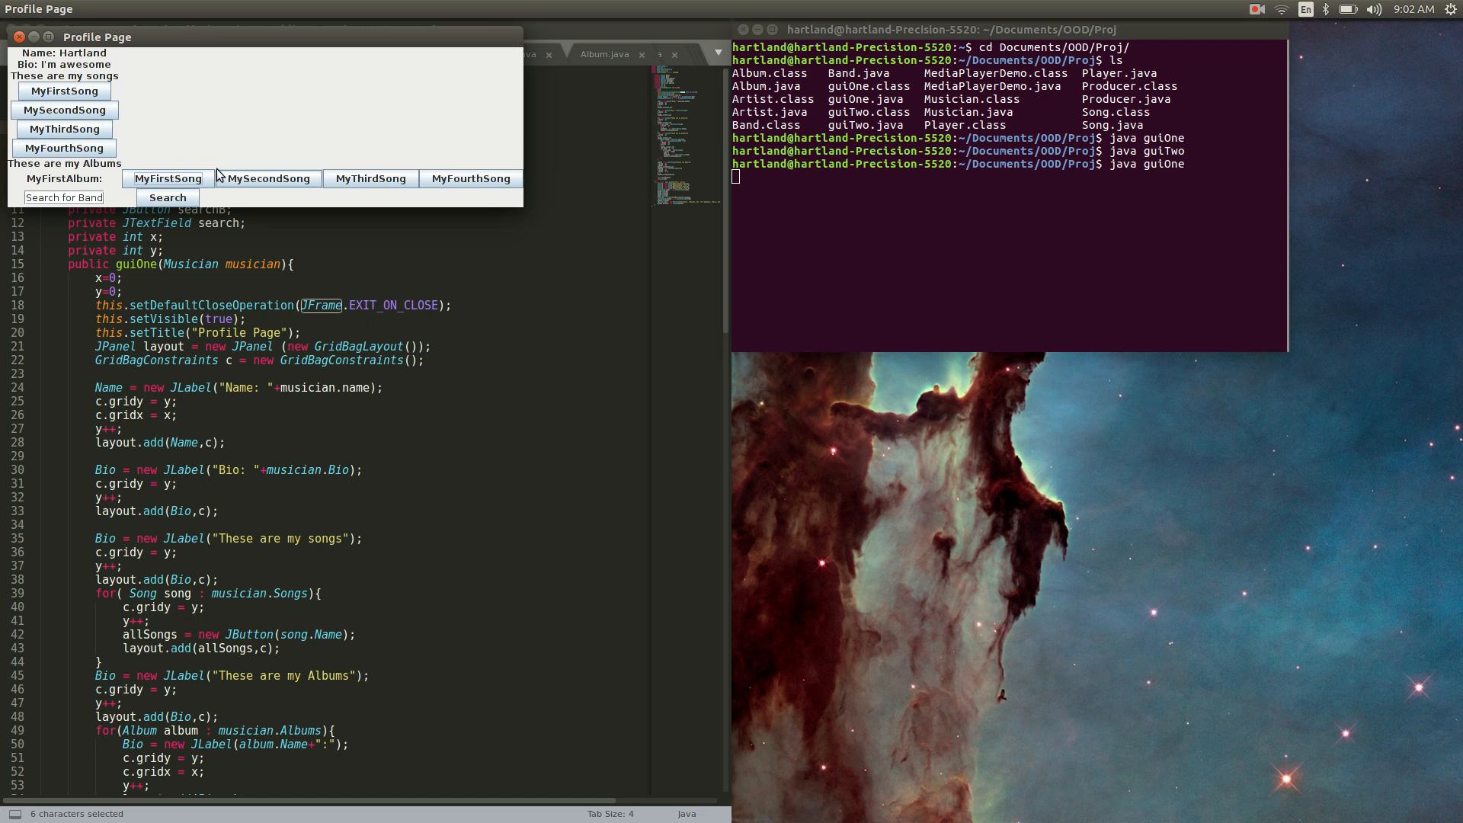
mouse_move(470, 178)
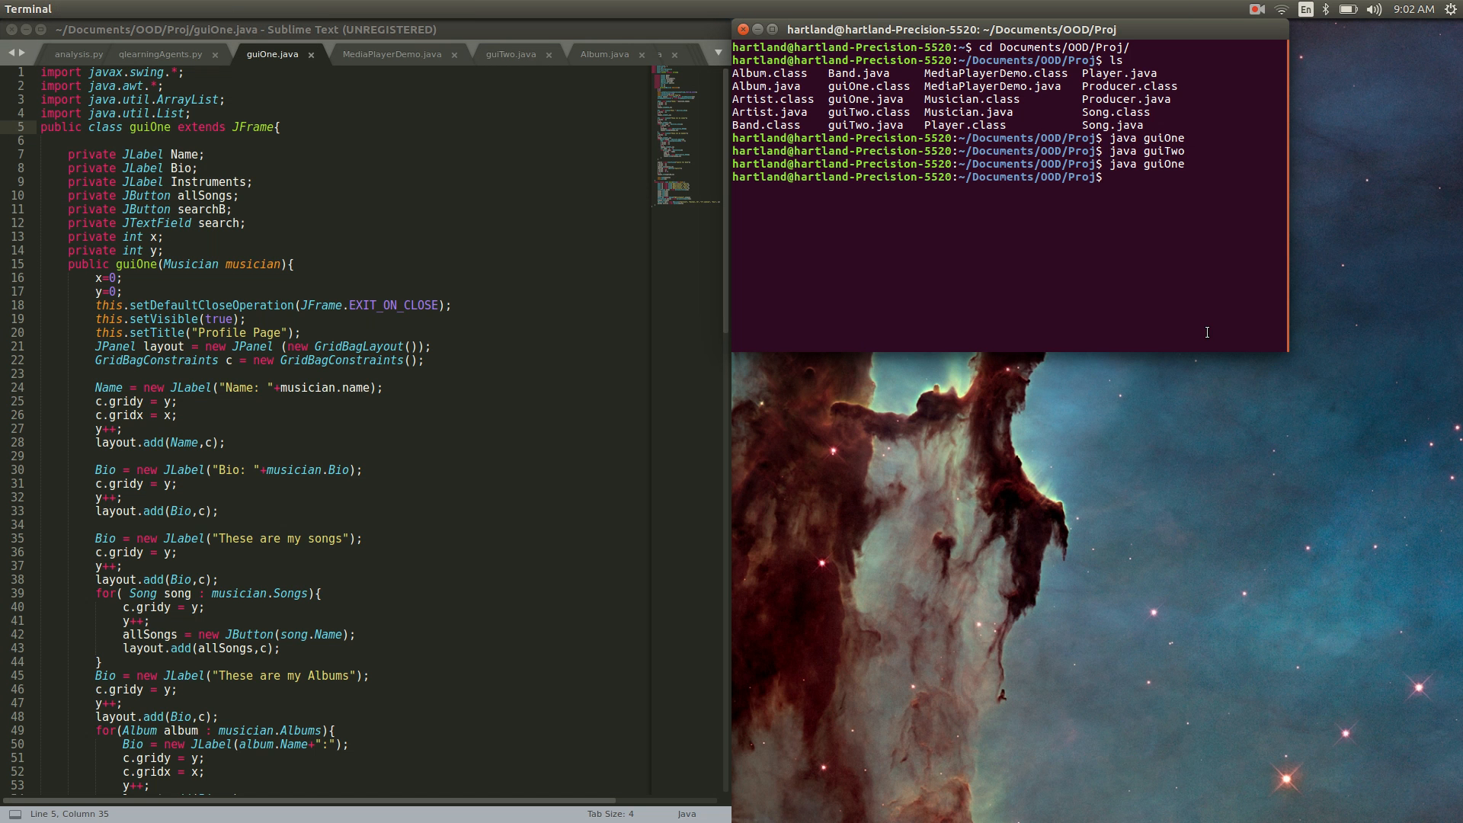
Step: Run java guiTwo to open the Boulder Sound Lab band Profile Page
text(java guiT)
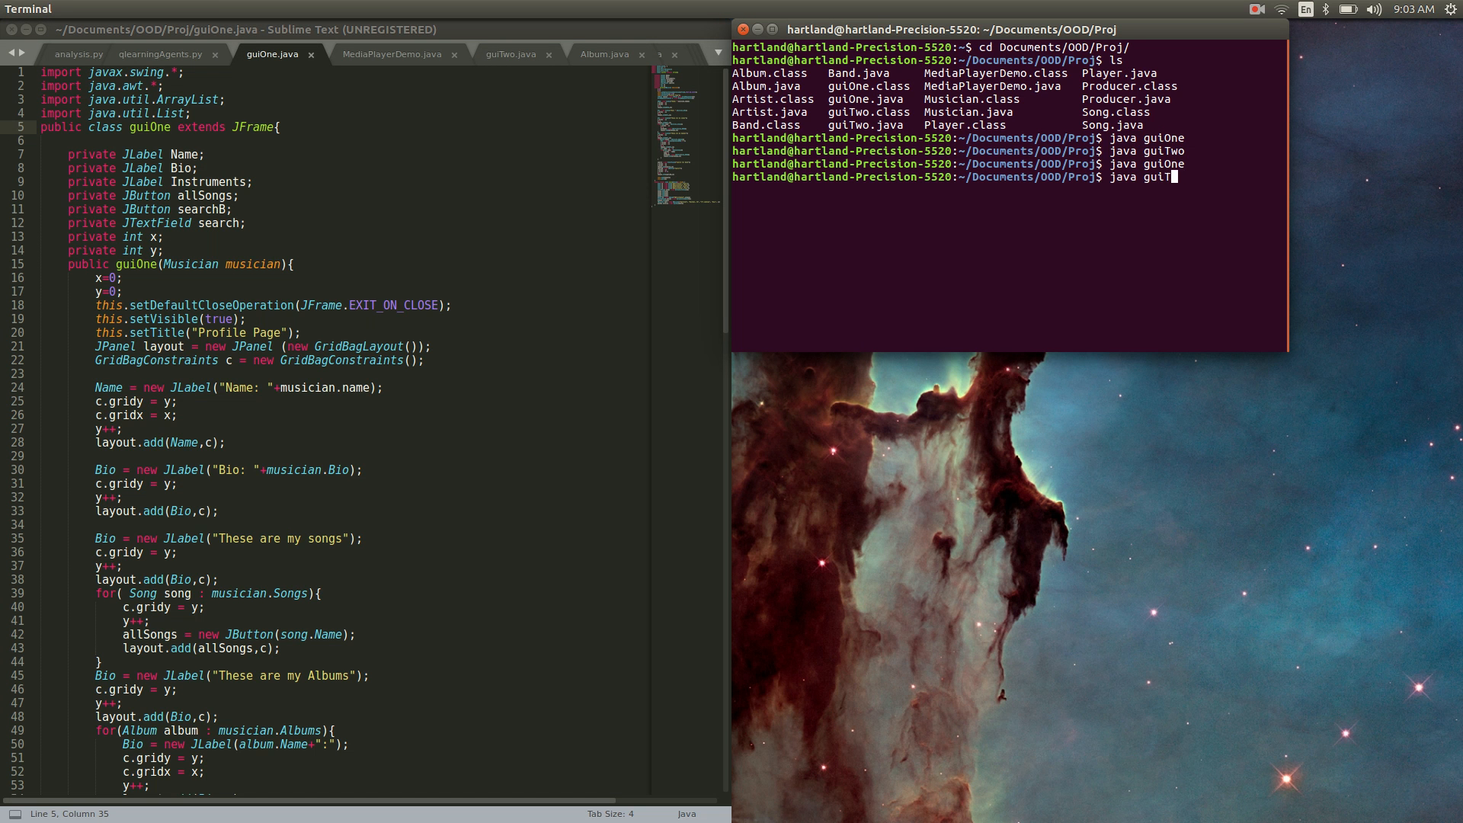
key(Return)
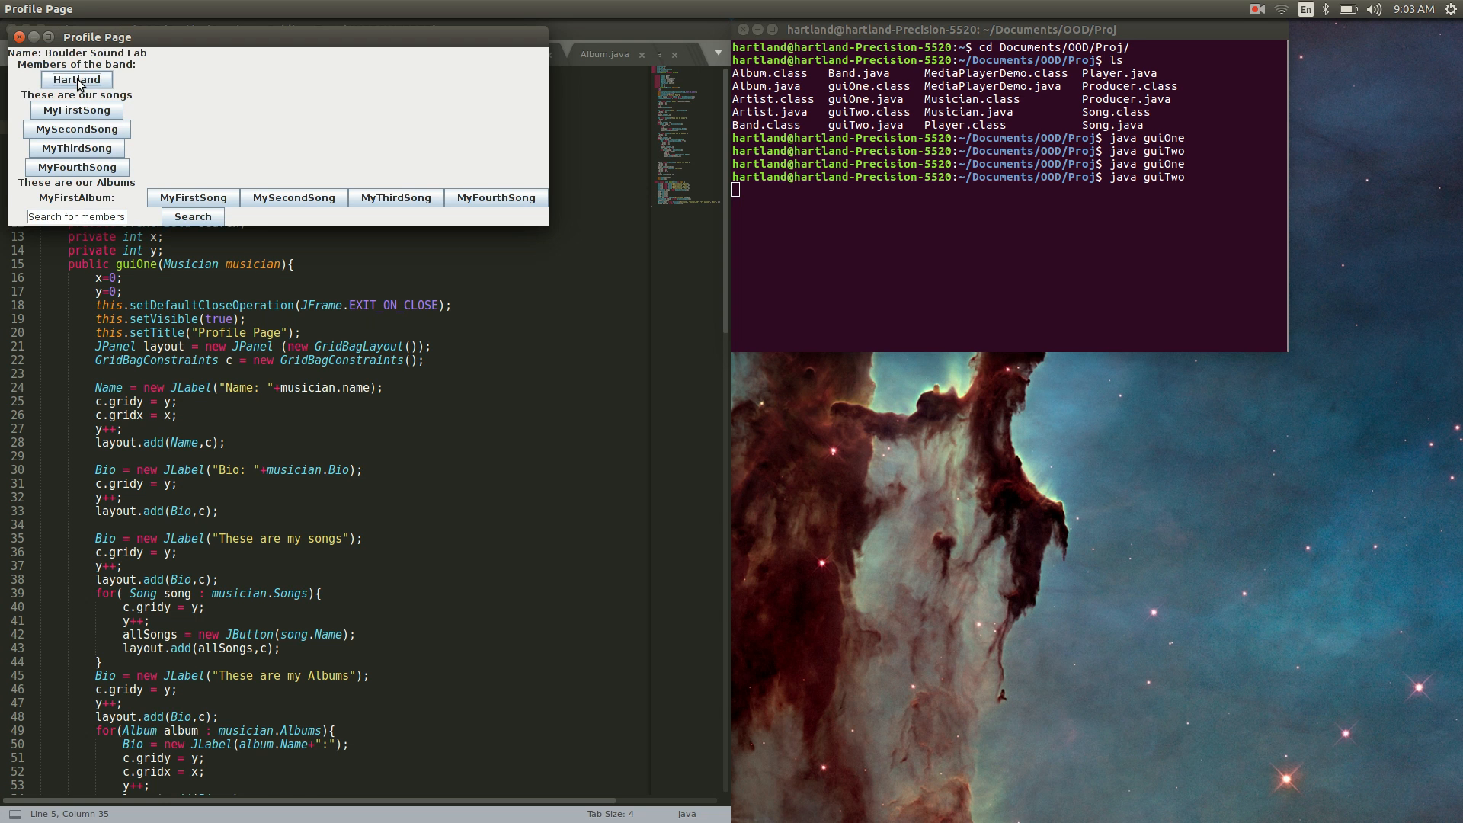
mouse_move(88, 66)
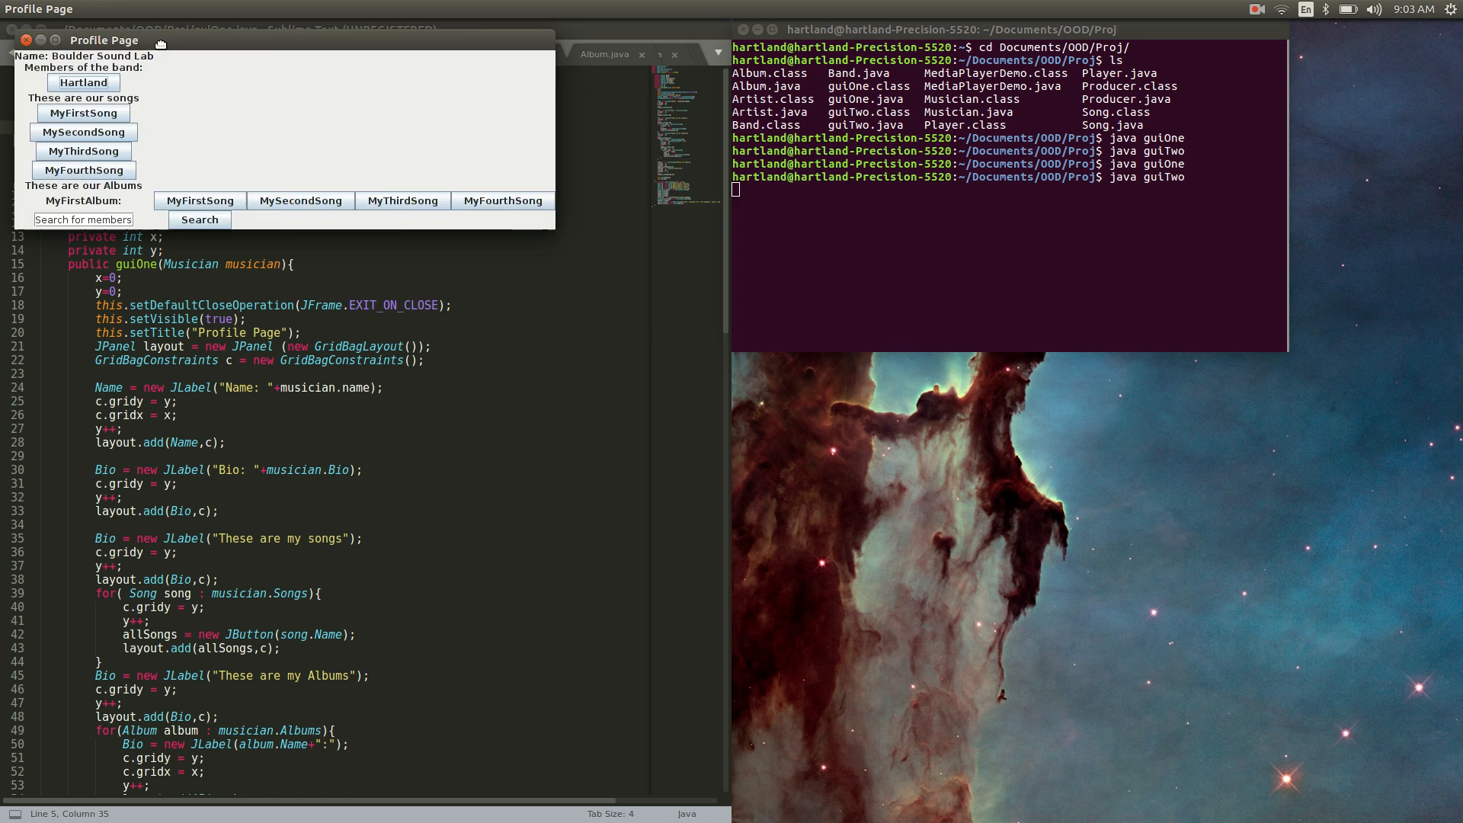
Step: Drag the Boulder Sound Lab profile window toward the centre of the screen
drag(105, 40, 463, 123)
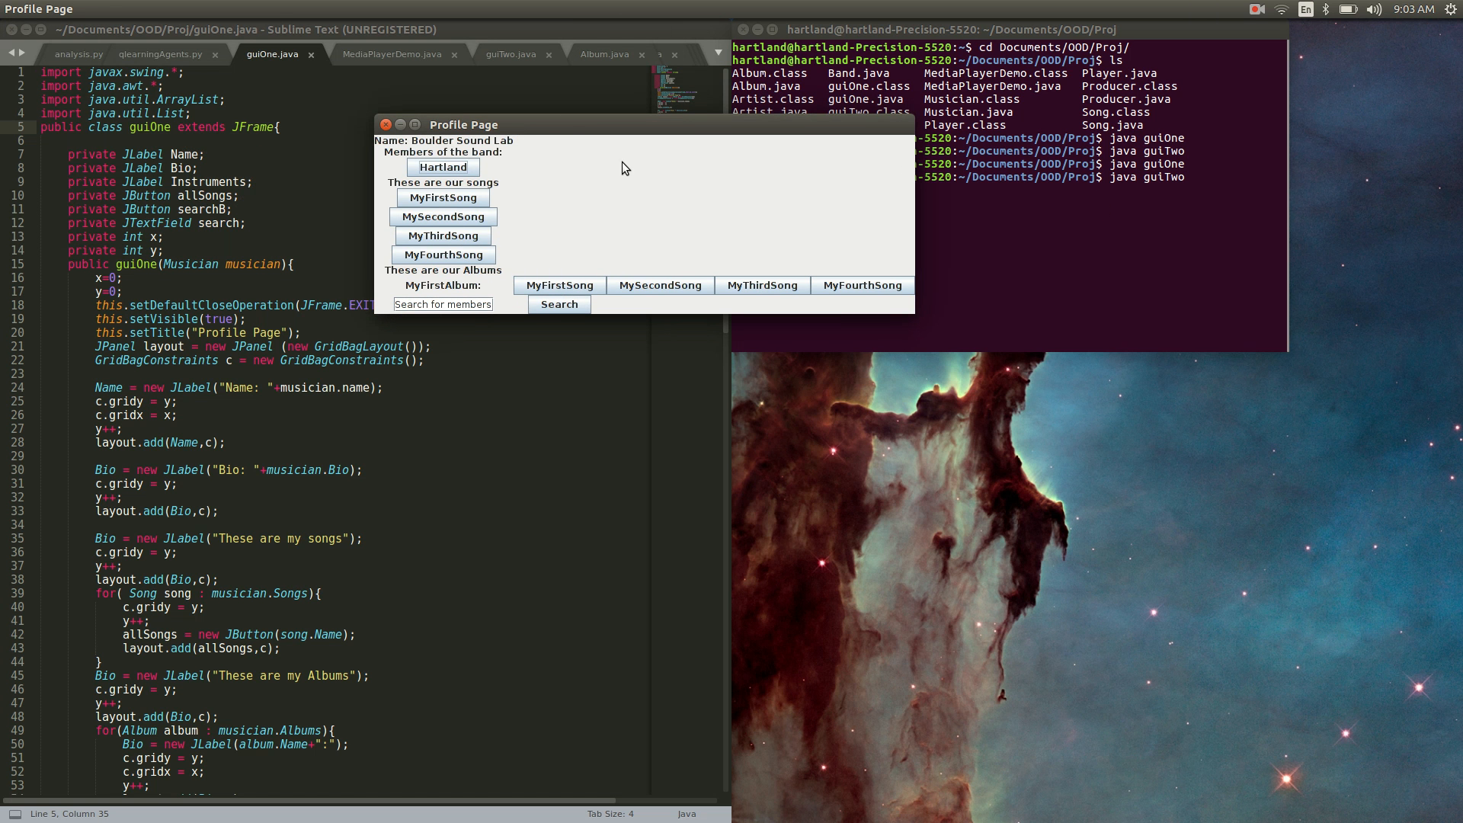
mouse_move(605, 169)
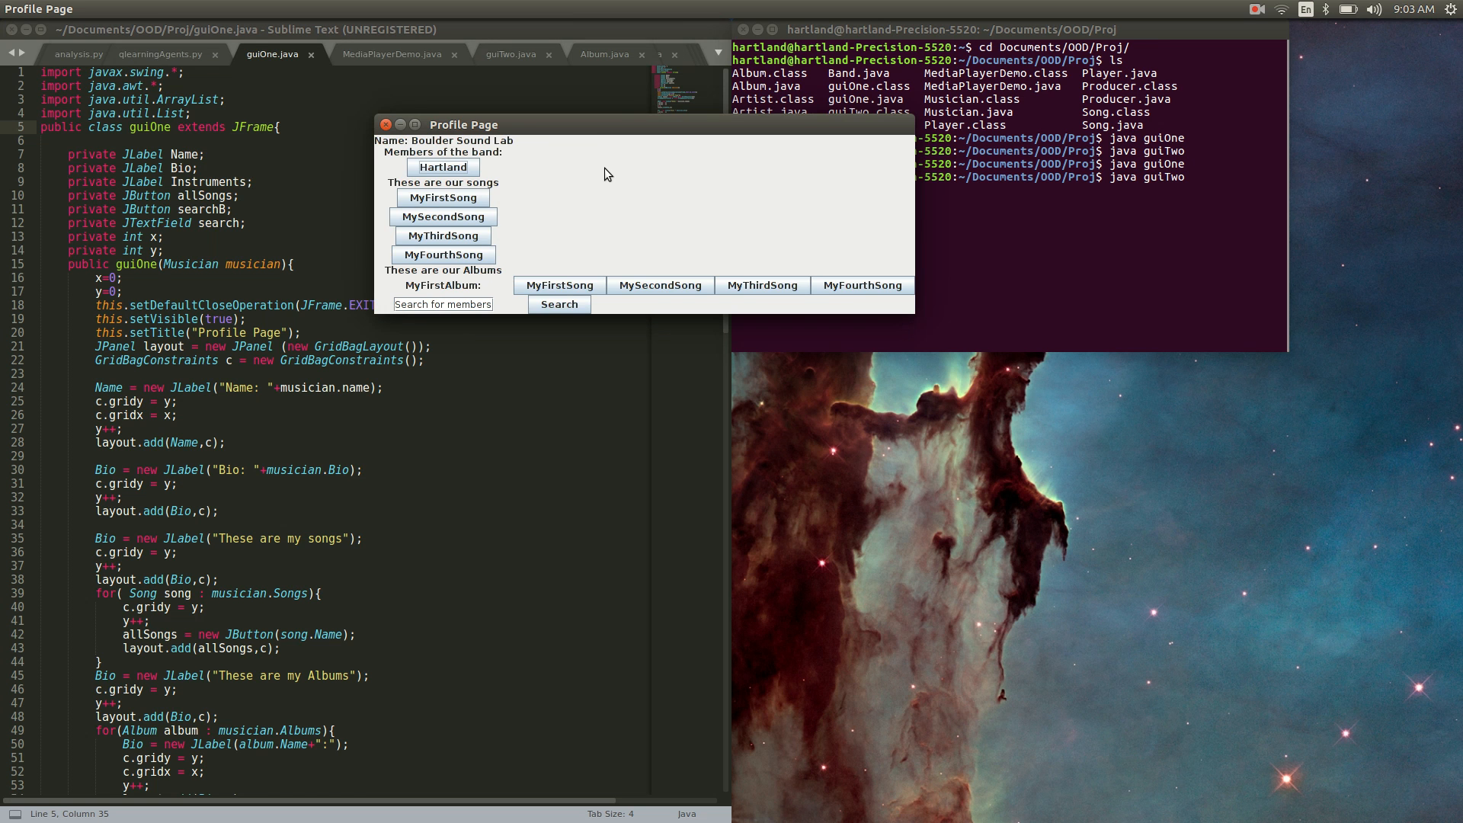
drag(463, 123, 400, 126)
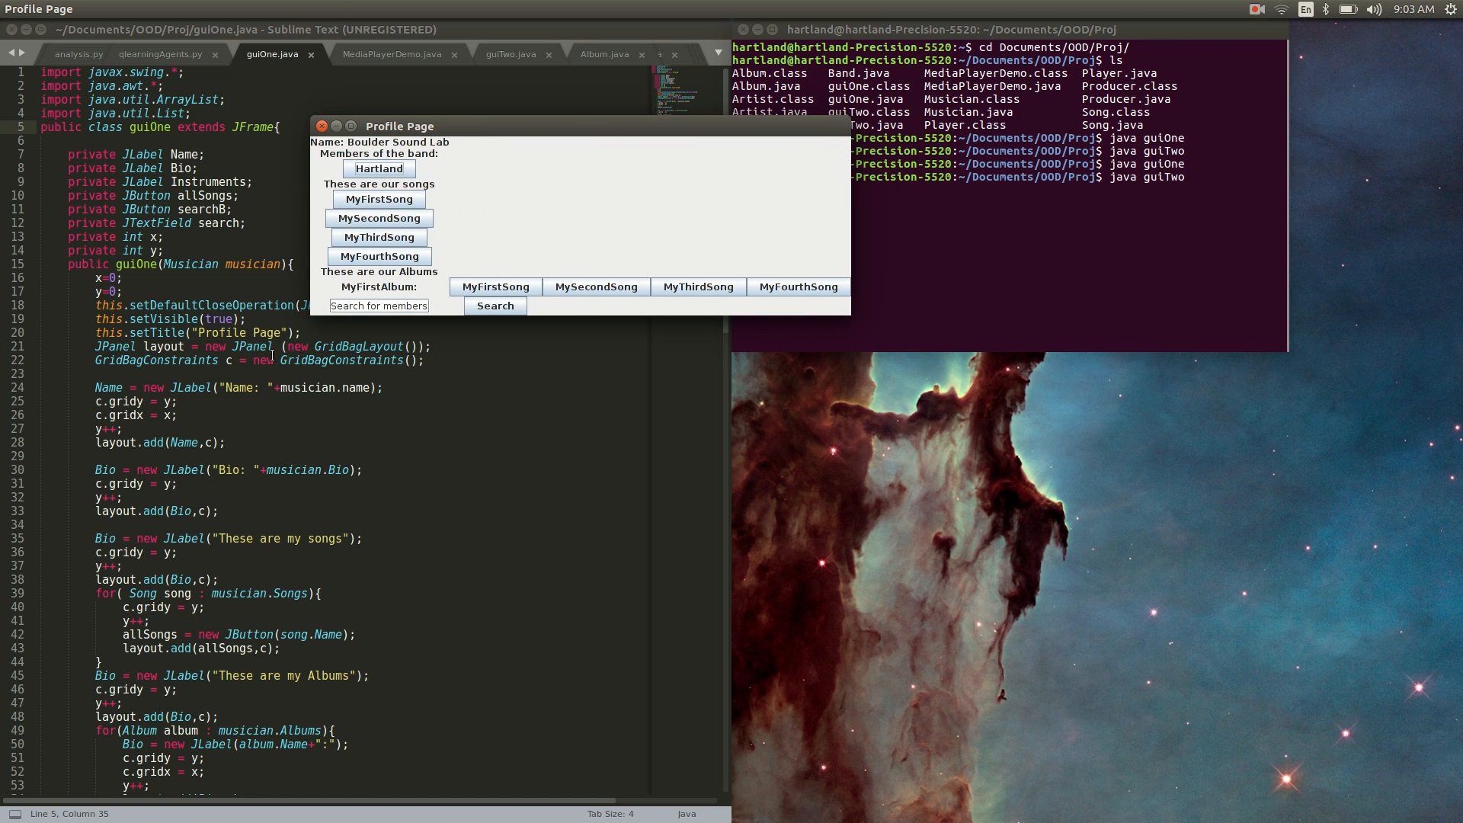
mouse_move(483, 186)
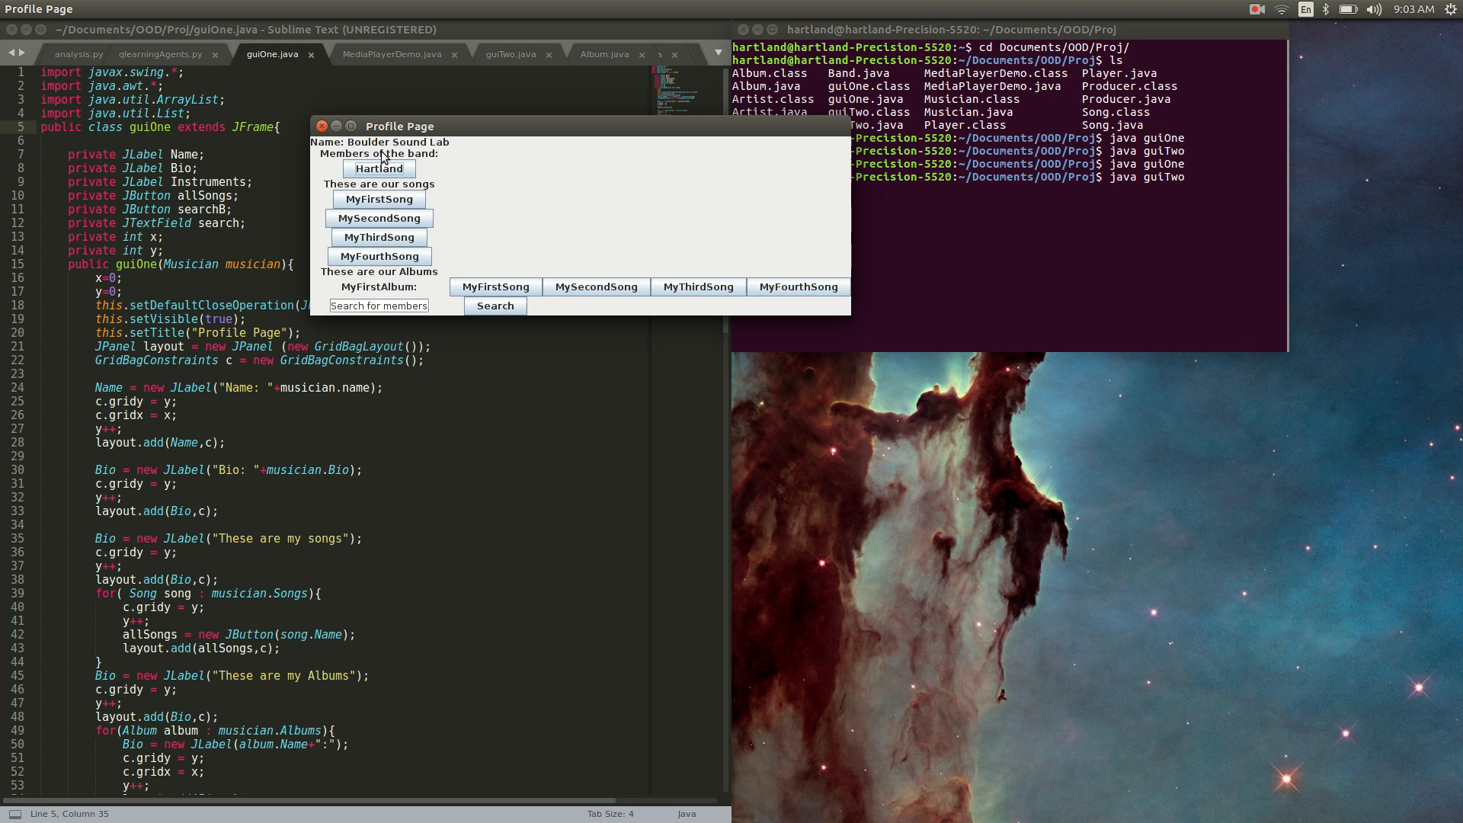
mouse_move(430, 235)
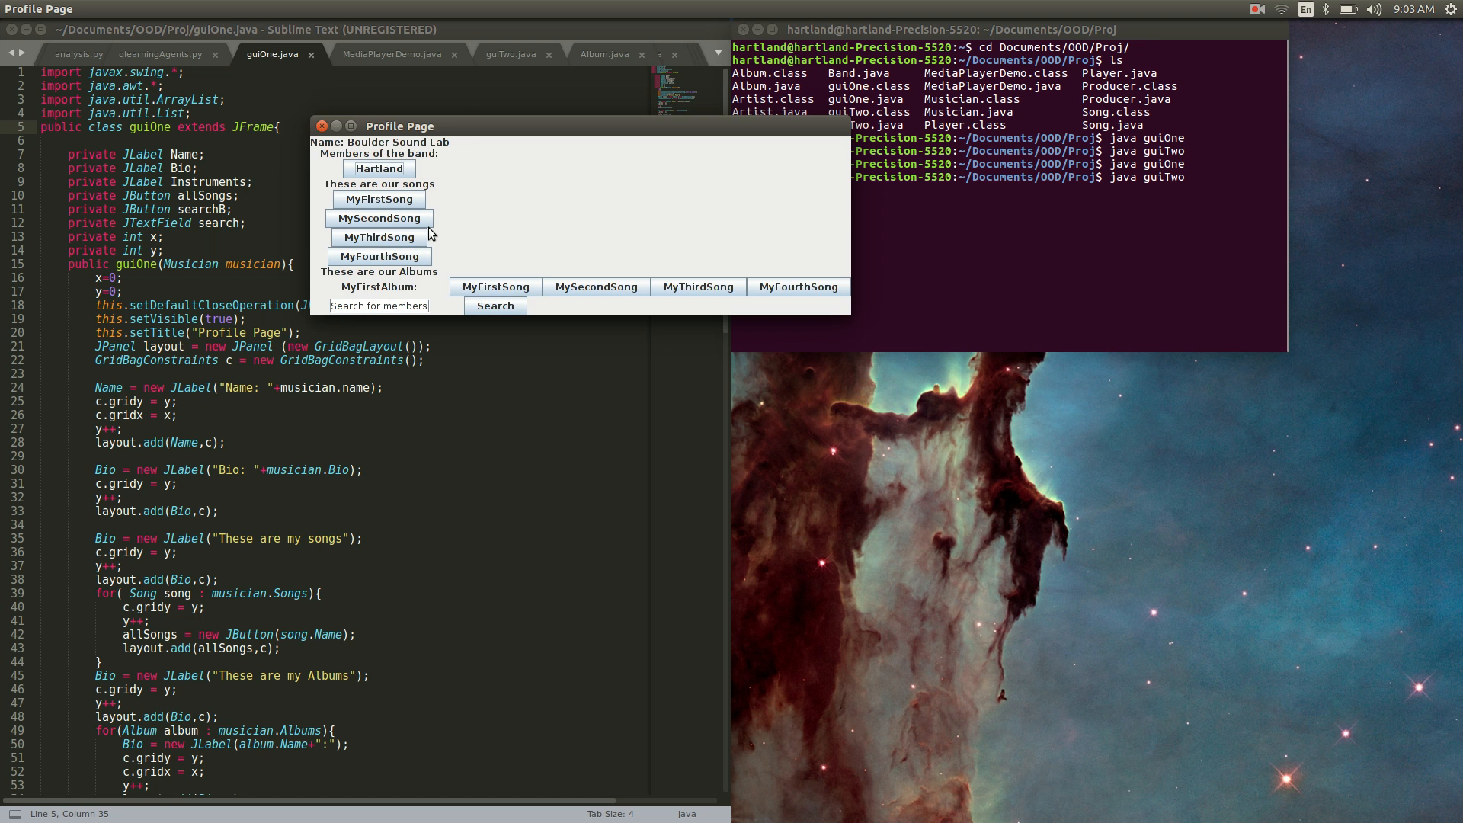
mouse_move(379, 169)
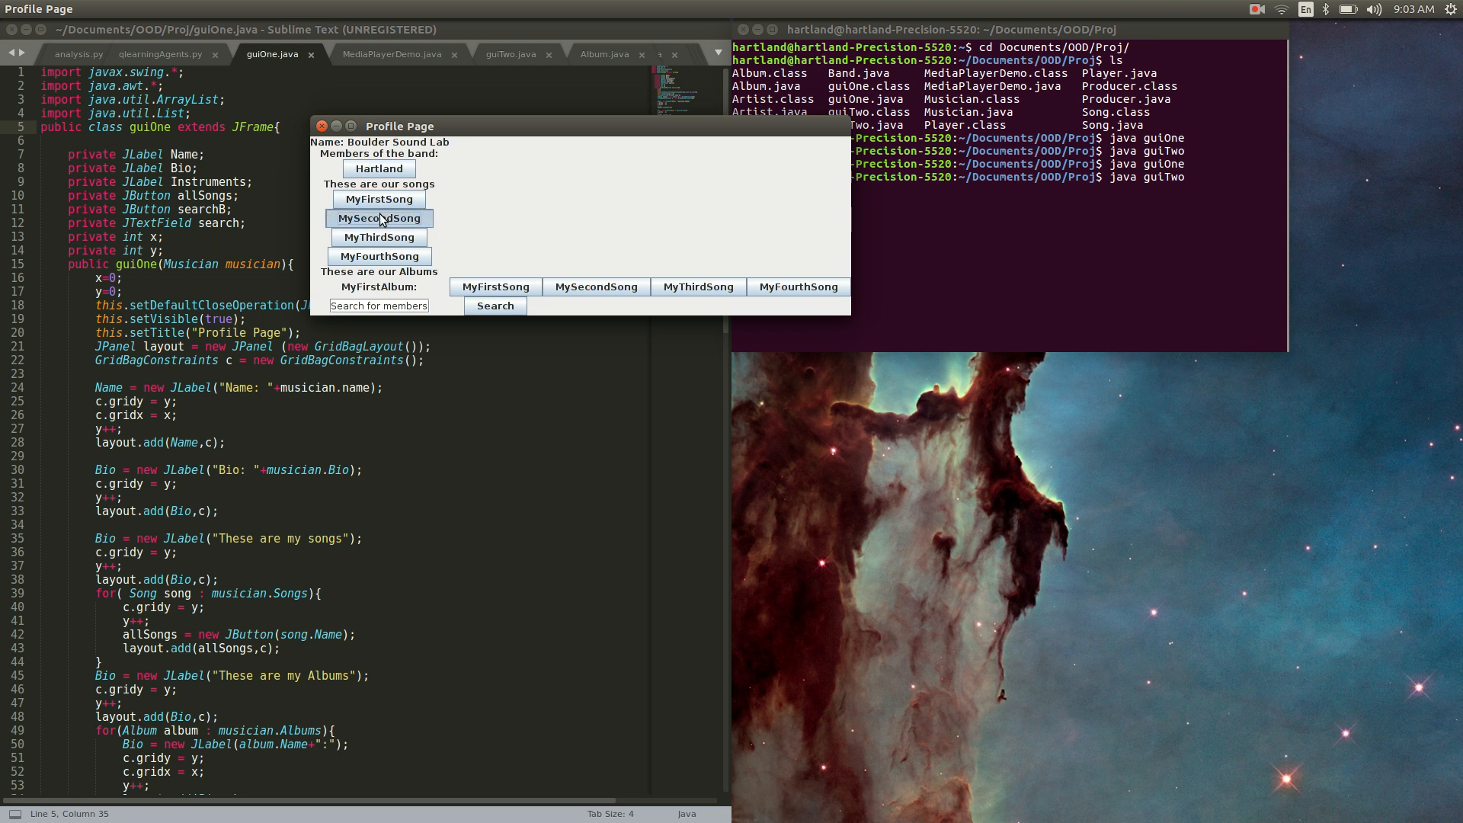
mouse_move(379, 256)
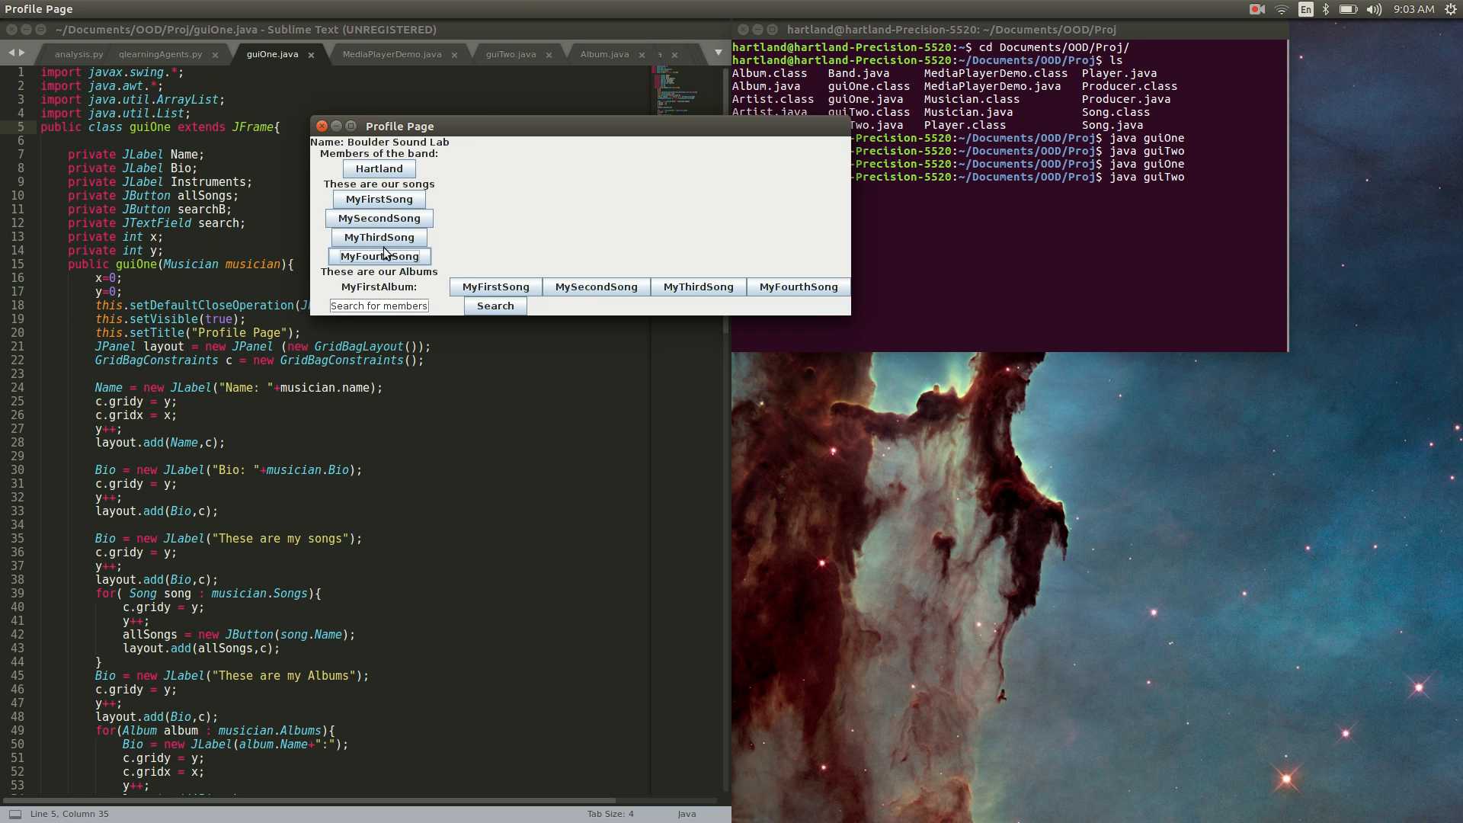
mouse_move(483, 122)
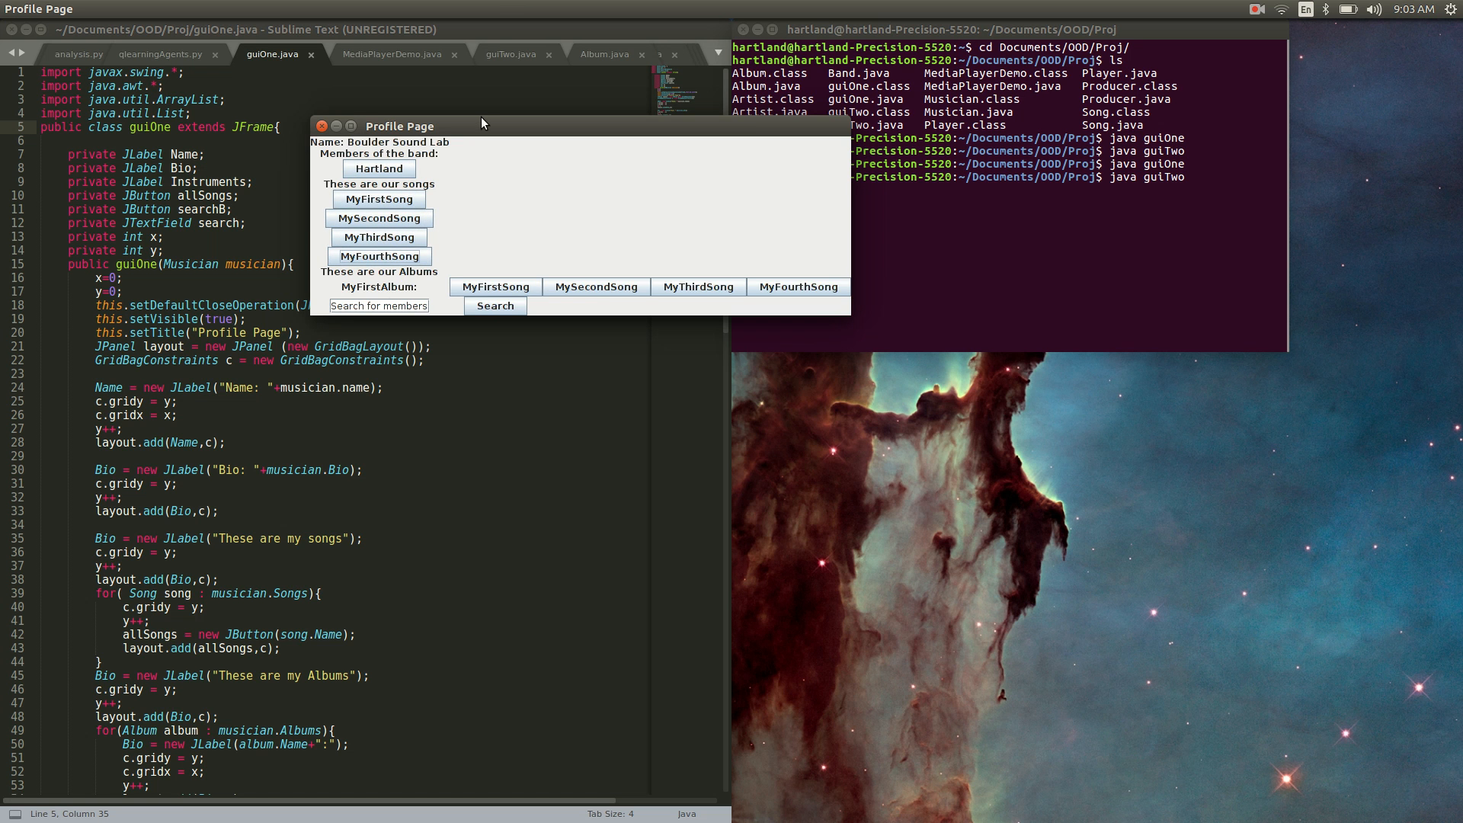
mouse_move(380, 236)
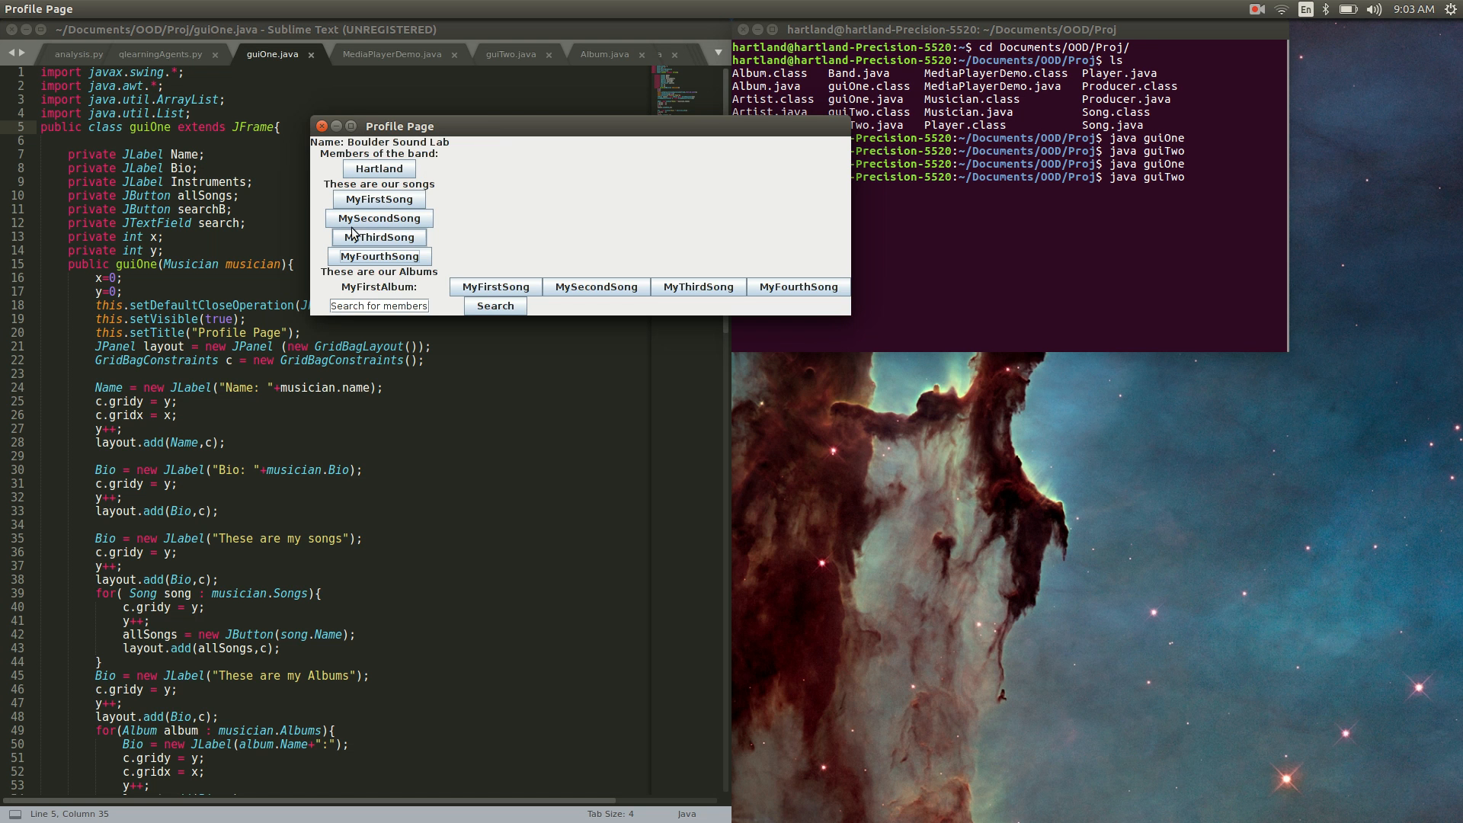